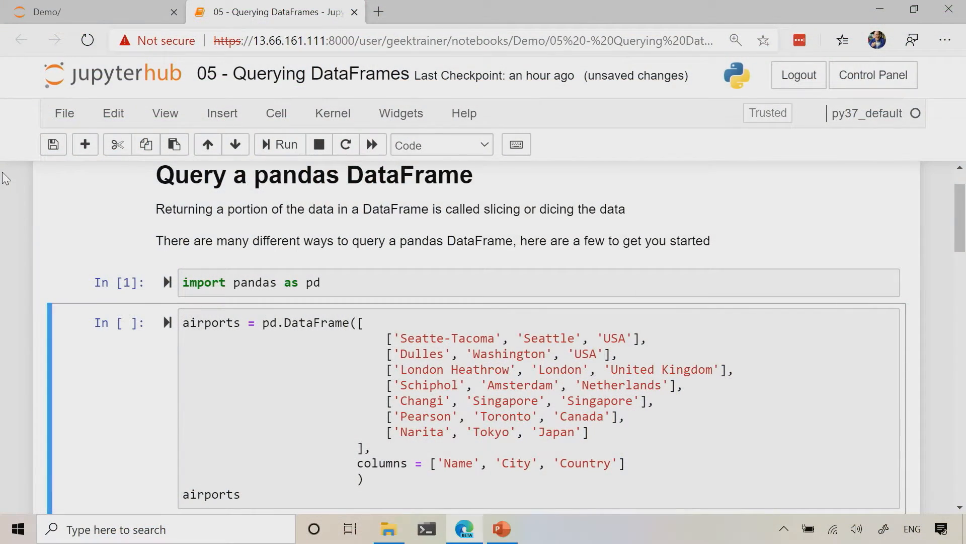
Step: Run the cell building the airports DataFrame, showing its seven-row Name/City/Country table
{"action": "left_click", "coordinate": [279, 144]}
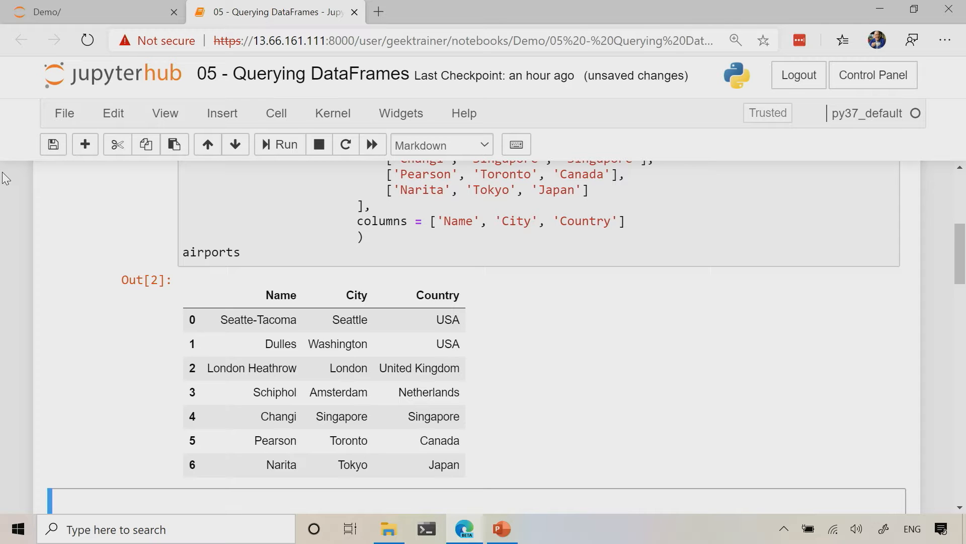
{"action": "scroll", "scroll_direction": "down", "scroll_amount": 3}
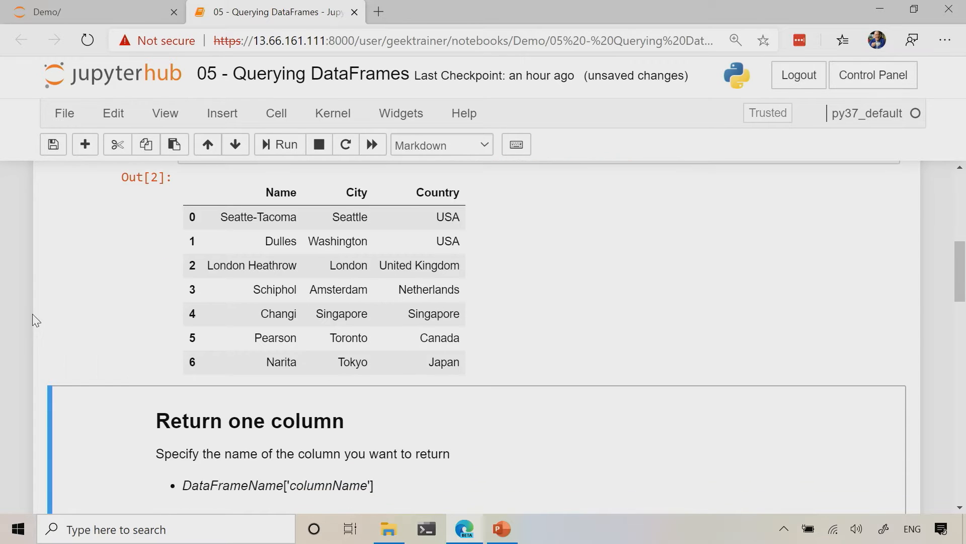
Step: Change the single-column query to airports['Country'], returning USA through Japan
{"action": "scroll", "scroll_direction": "down", "scroll_amount": 3}
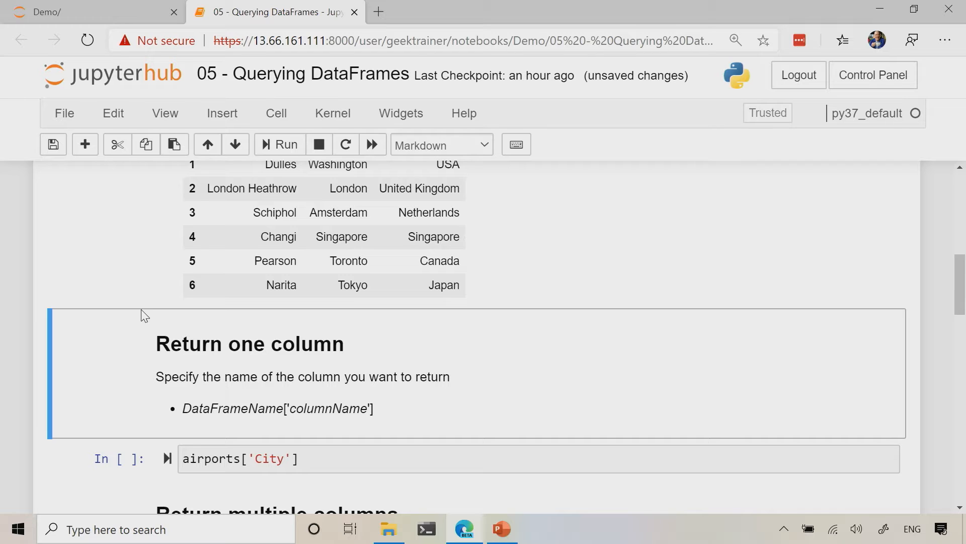
{"action": "mouse_move", "coordinate": [364, 477]}
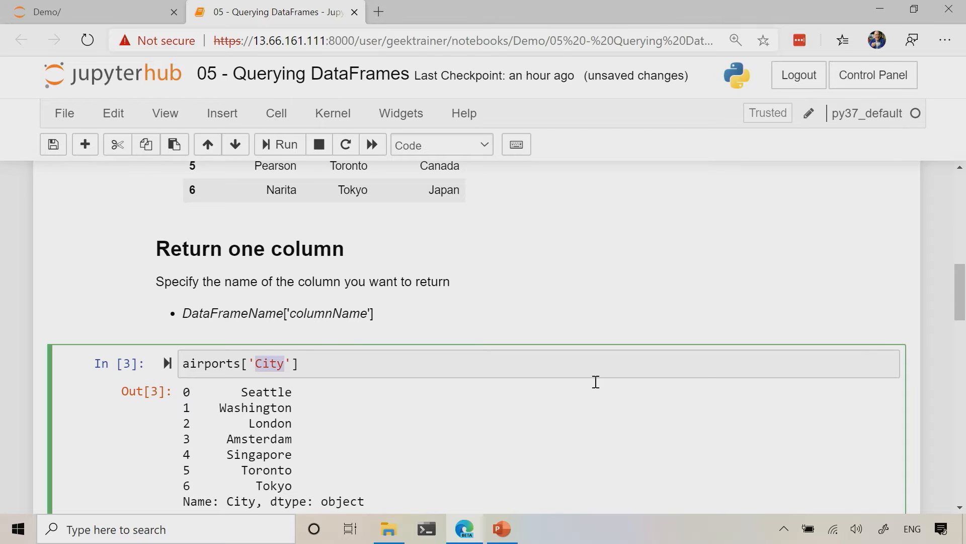
{"action": "type", "text": "Country"}
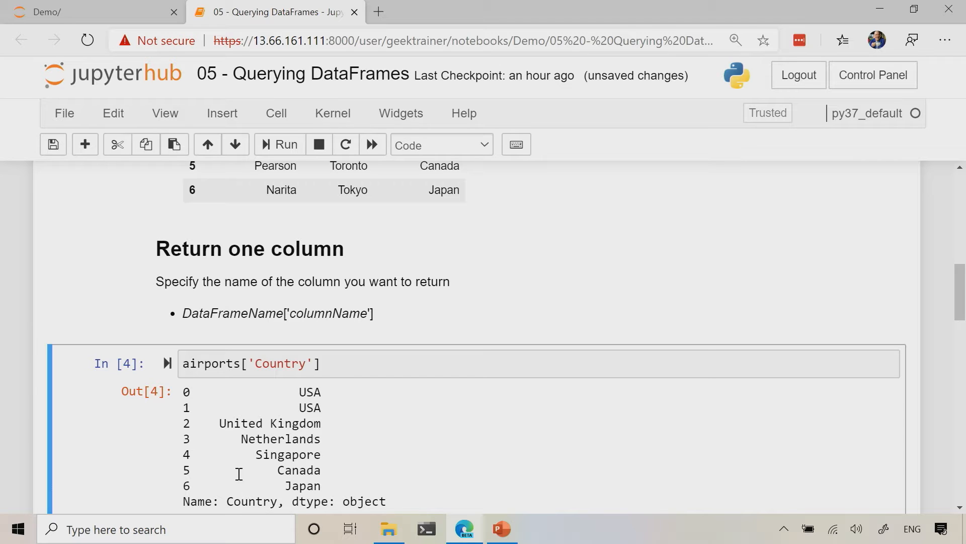
{"action": "mouse_move", "coordinate": [256, 408]}
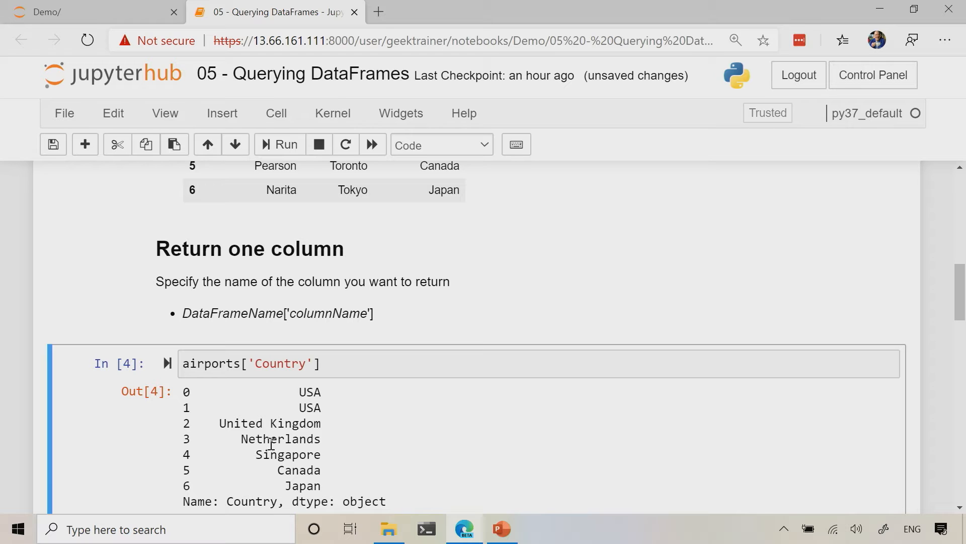
{"action": "mouse_move", "coordinate": [301, 428]}
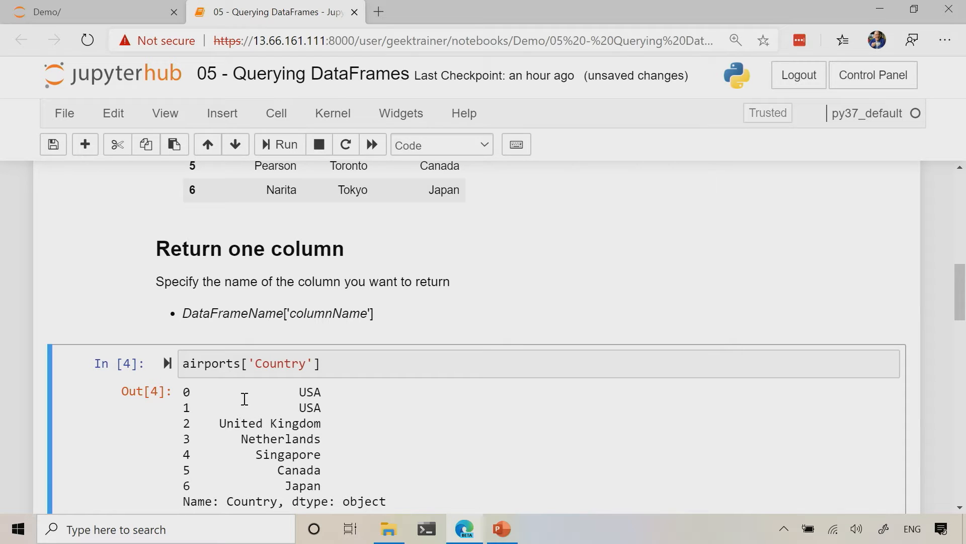
Step: Run airports[['Name', 'Country']] to show a Name and Country table for all seven airports
{"action": "scroll", "scroll_direction": "down", "scroll_amount": 3}
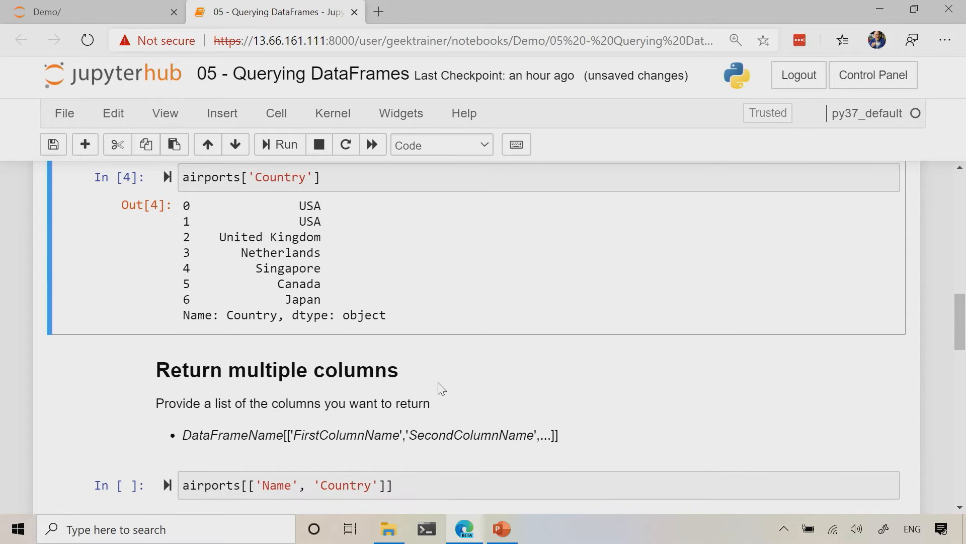
{"action": "scroll", "scroll_direction": "down", "scroll_amount": 3}
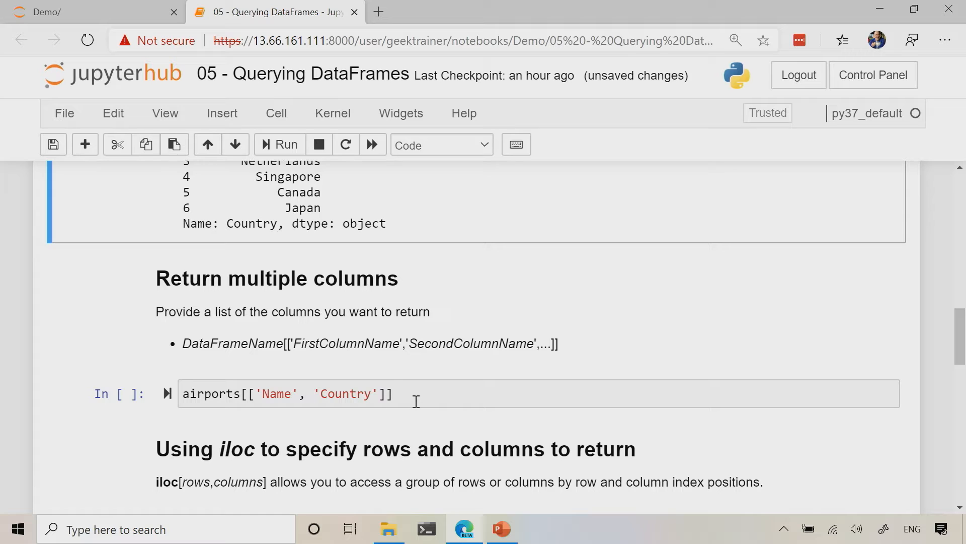
{"action": "left_click", "coordinate": [523, 394]}
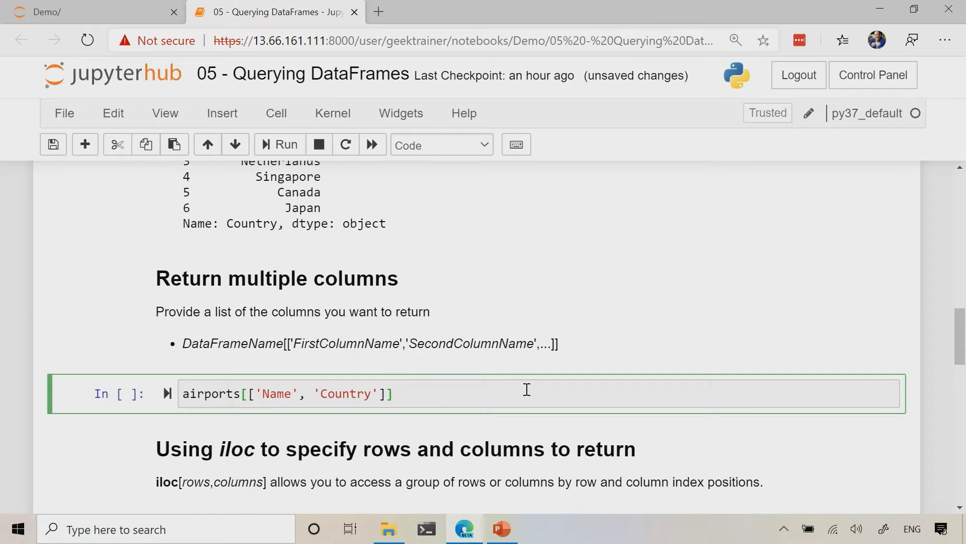
{"action": "left_click", "coordinate": [279, 144]}
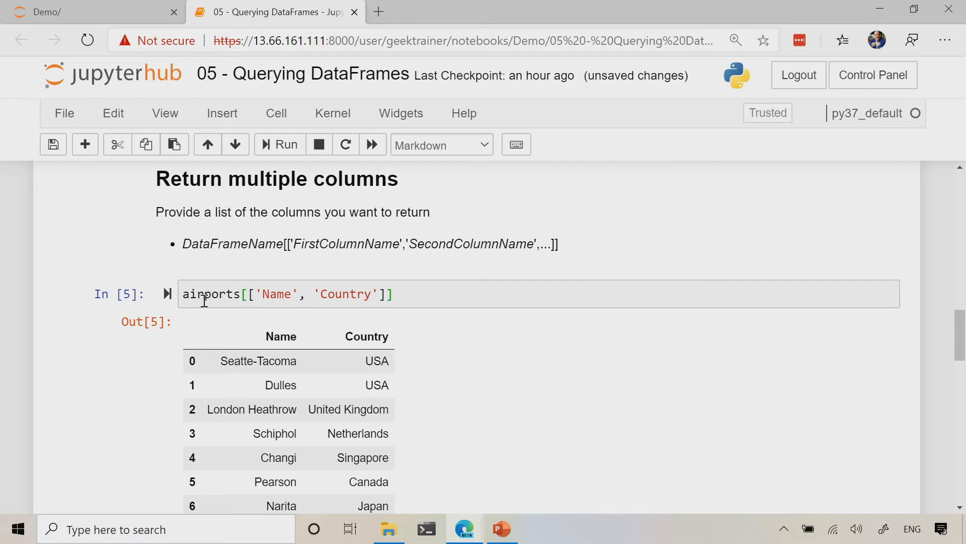
{"action": "mouse_move", "coordinate": [468, 313]}
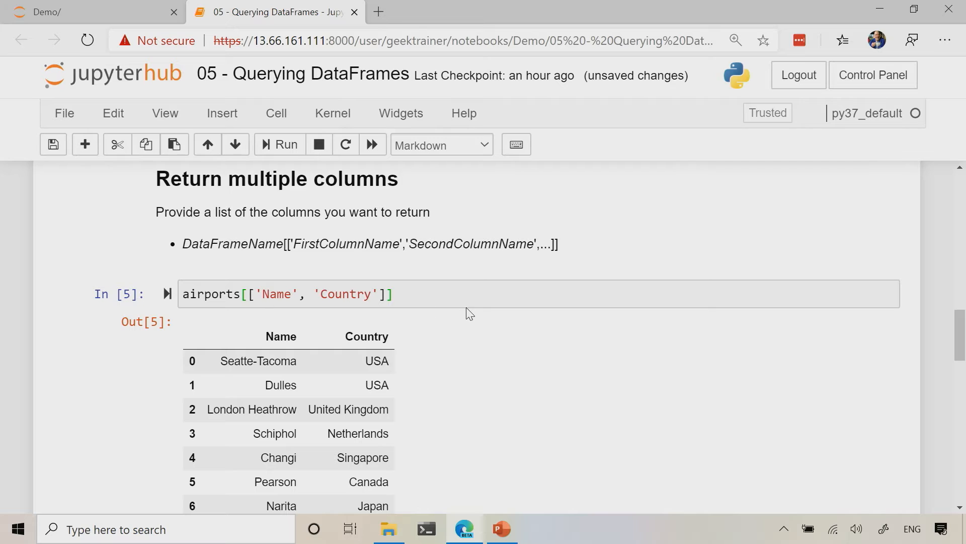
{"action": "mouse_move", "coordinate": [505, 223]}
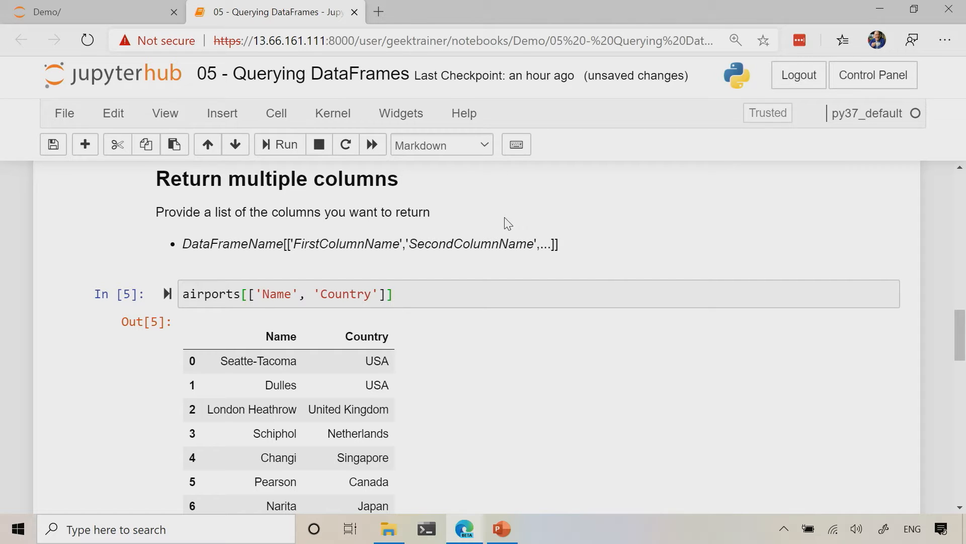
{"action": "scroll", "scroll_direction": "down", "scroll_amount": 3}
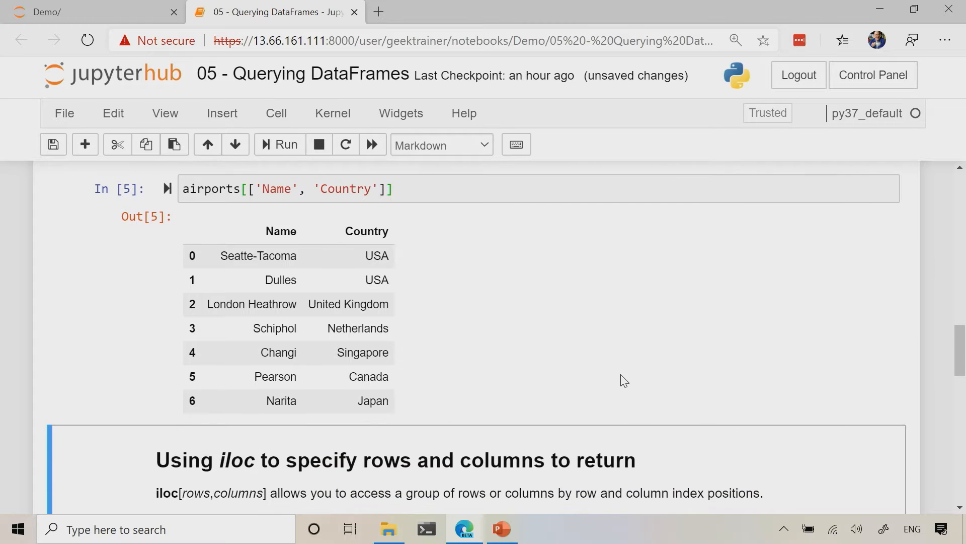
Step: Run airports.iloc[0,0] and iloc[2,2], returning 'Seatte-Tacoma' and 'United Kingdom'
{"action": "scroll", "scroll_direction": "down", "scroll_amount": 3}
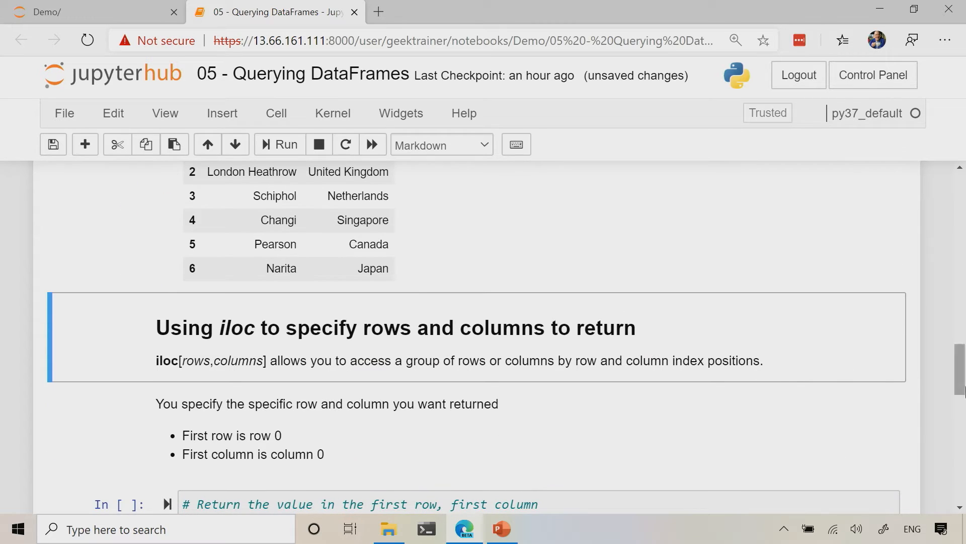
{"action": "mouse_move", "coordinate": [906, 381]}
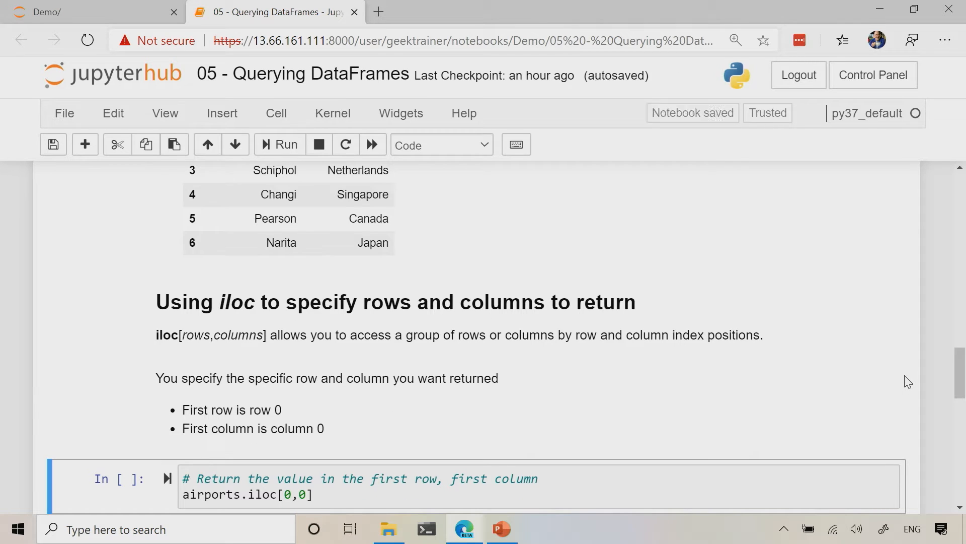
{"action": "left_click", "coordinate": [284, 144]}
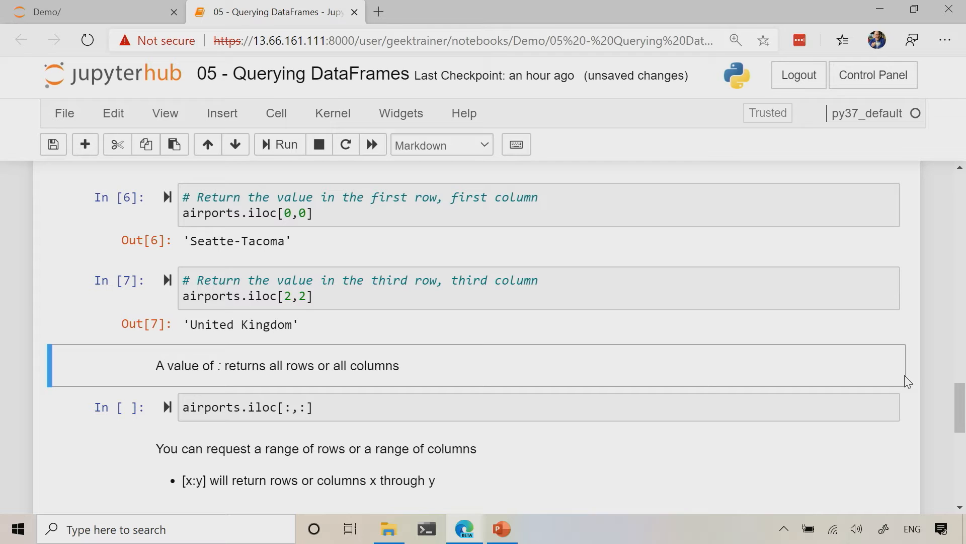
{"action": "mouse_move", "coordinate": [499, 385]}
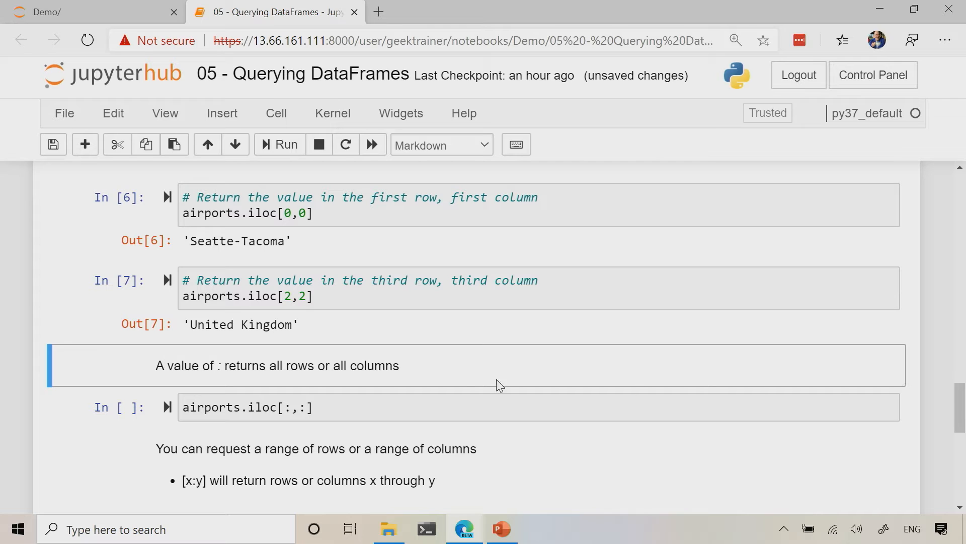
{"action": "mouse_move", "coordinate": [691, 340]}
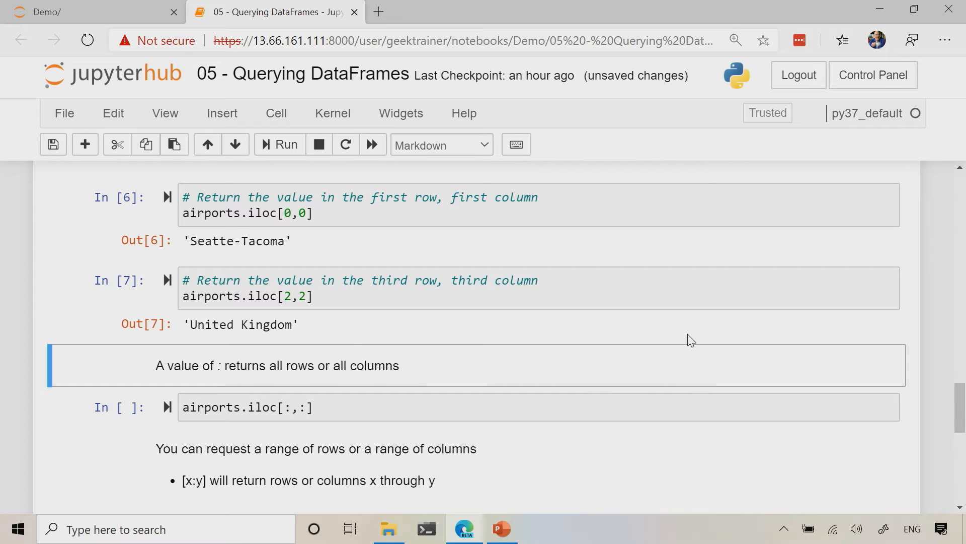